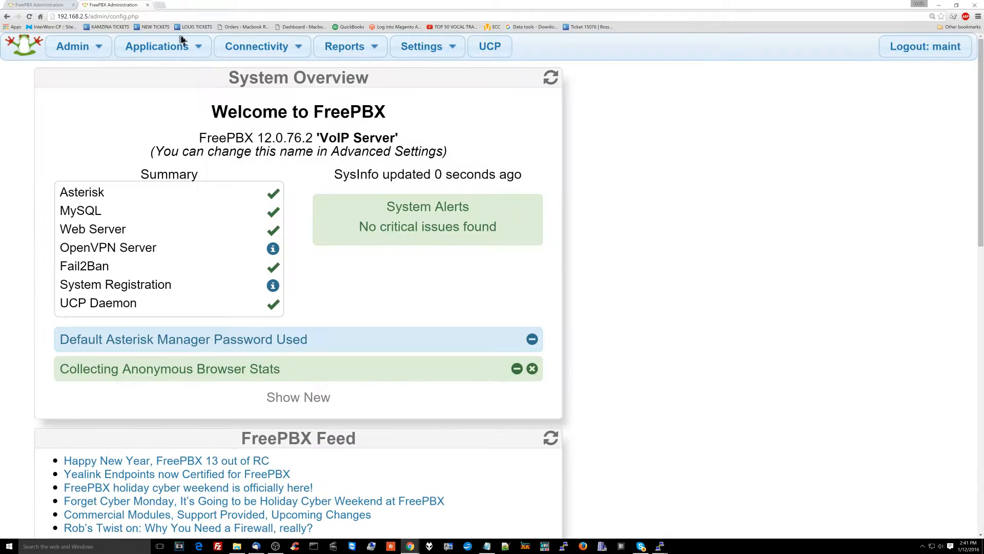
Step: Go to Ring Groups under the Applications menu to start a new ring group
click(156, 46)
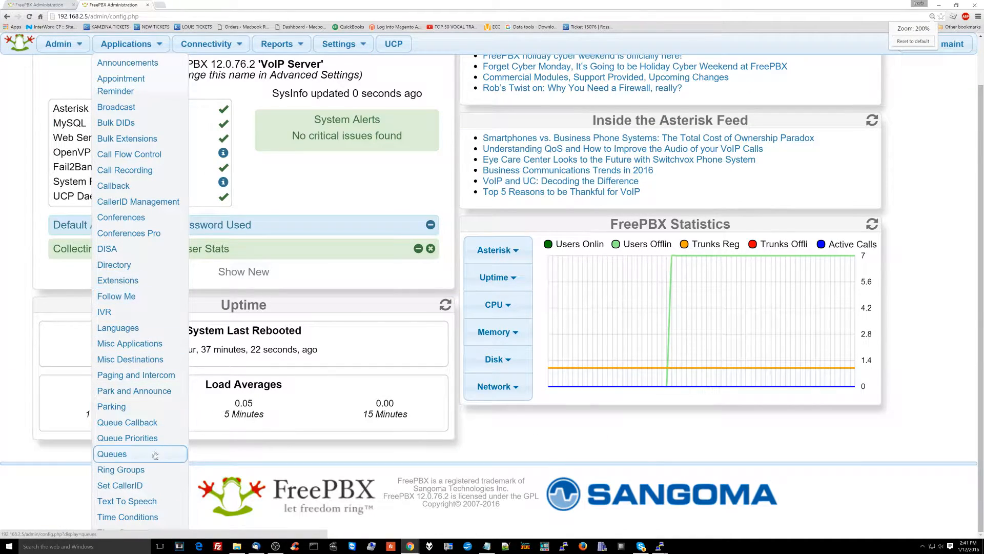
click(121, 470)
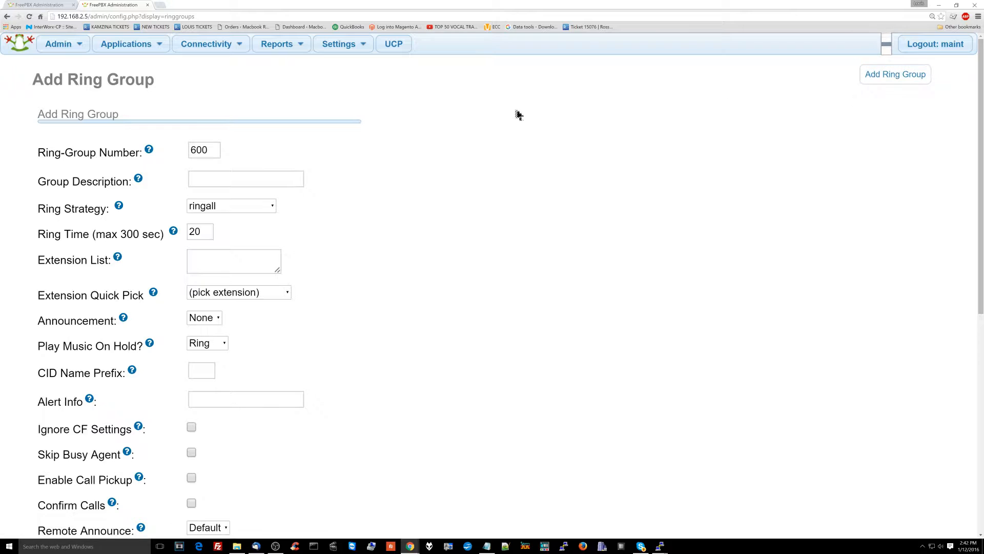
Step: Keep ring-group number 600 and describe it as 'Customer Service'
triple_click(203, 150)
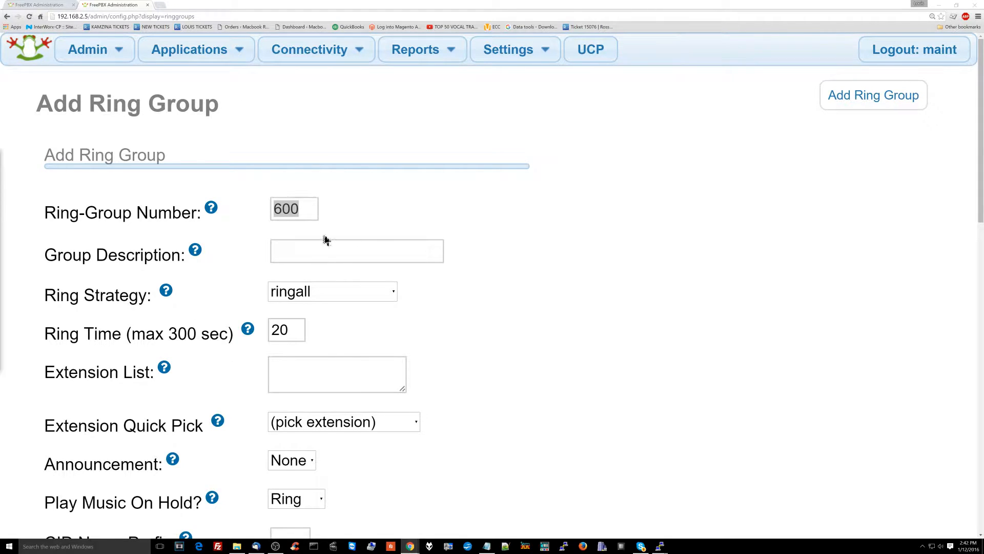
text(C)
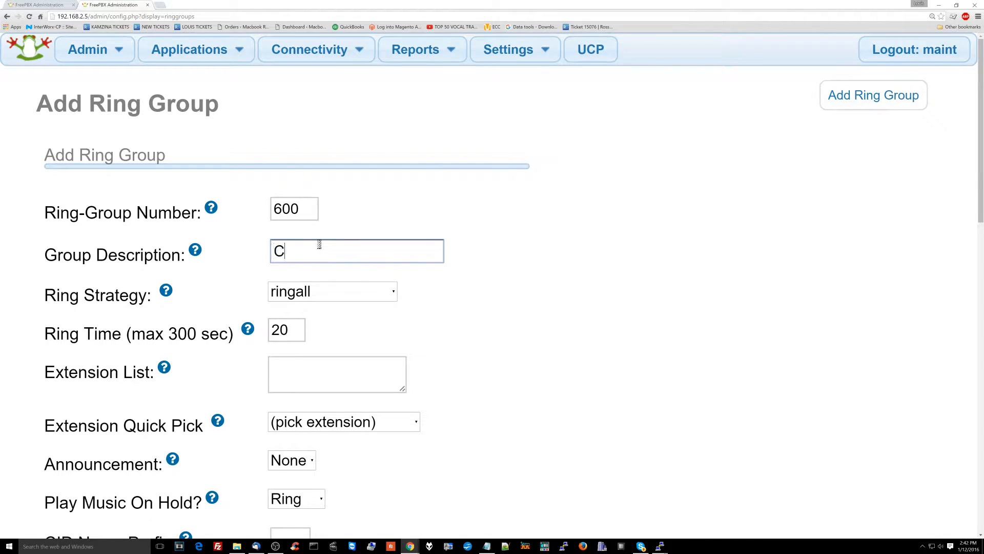
text(ustomer Service)
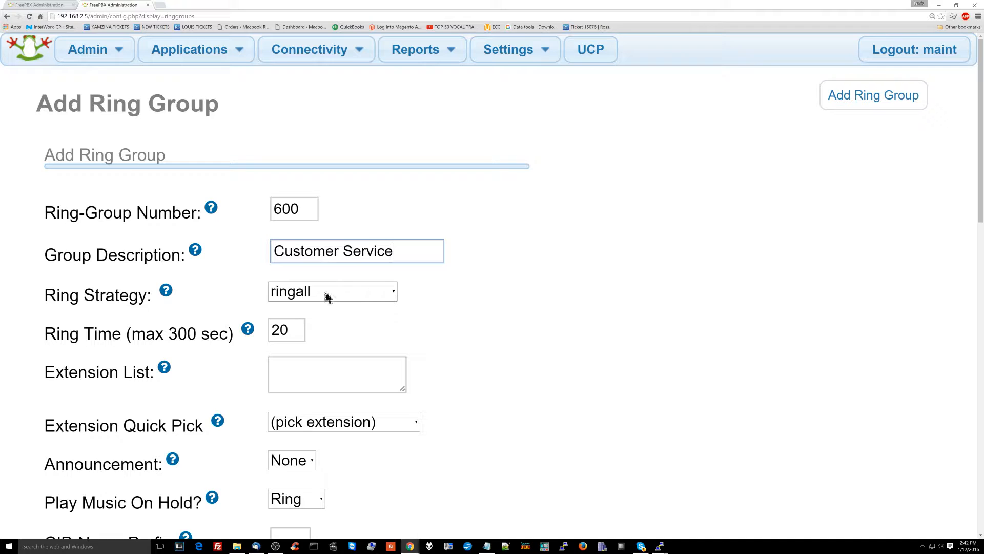
Step: Fill the extension list with 101, 301, 401 and the remaining member extensions, one per line
click(338, 373)
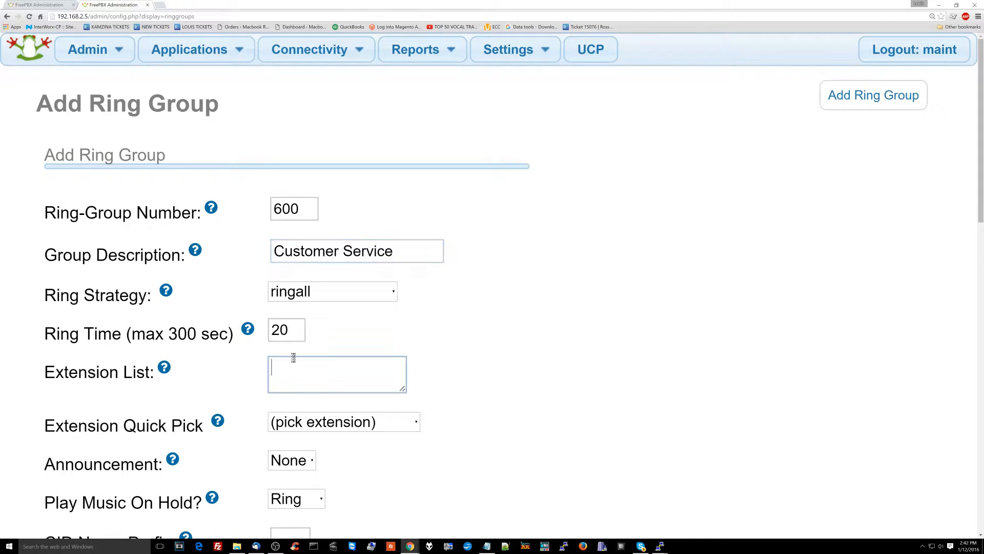
text(101)
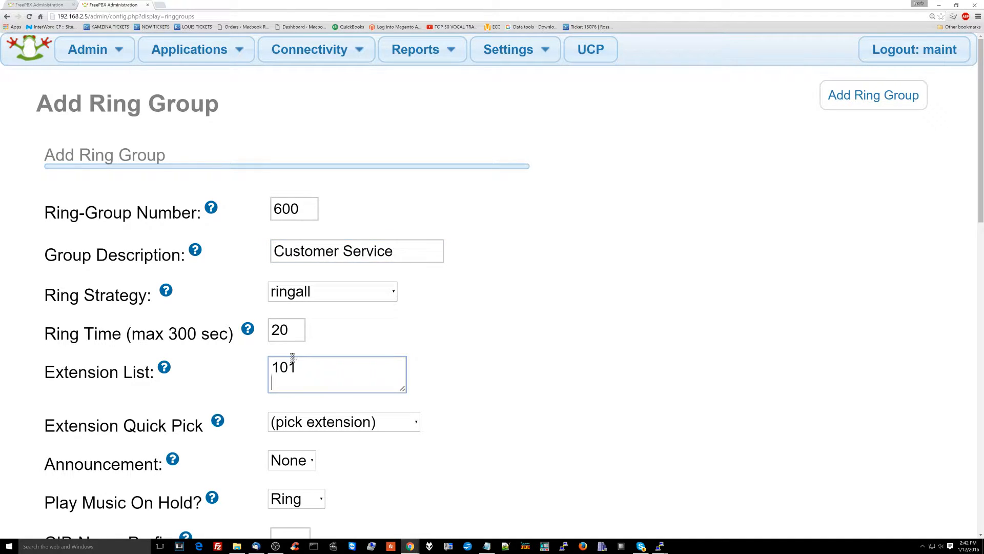
text(301)
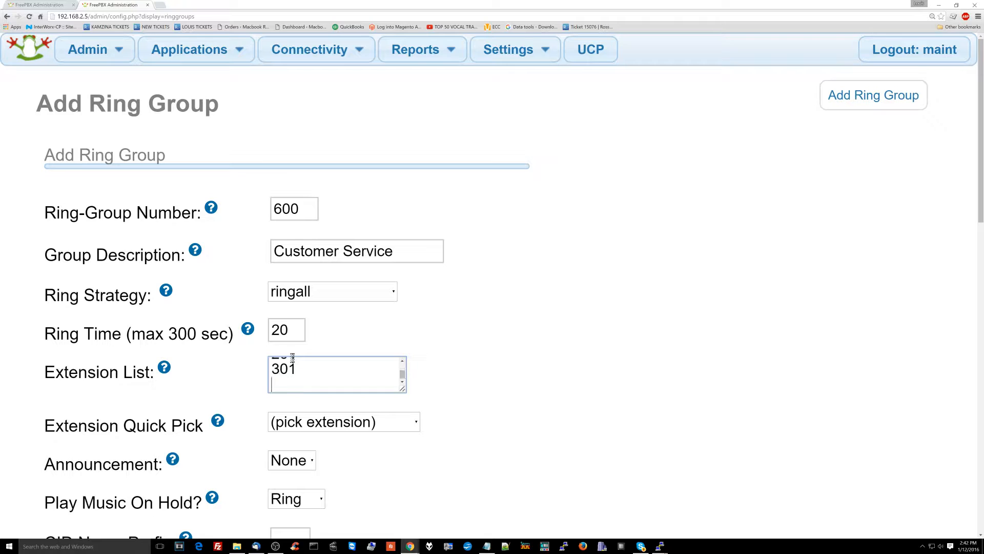
text(401)
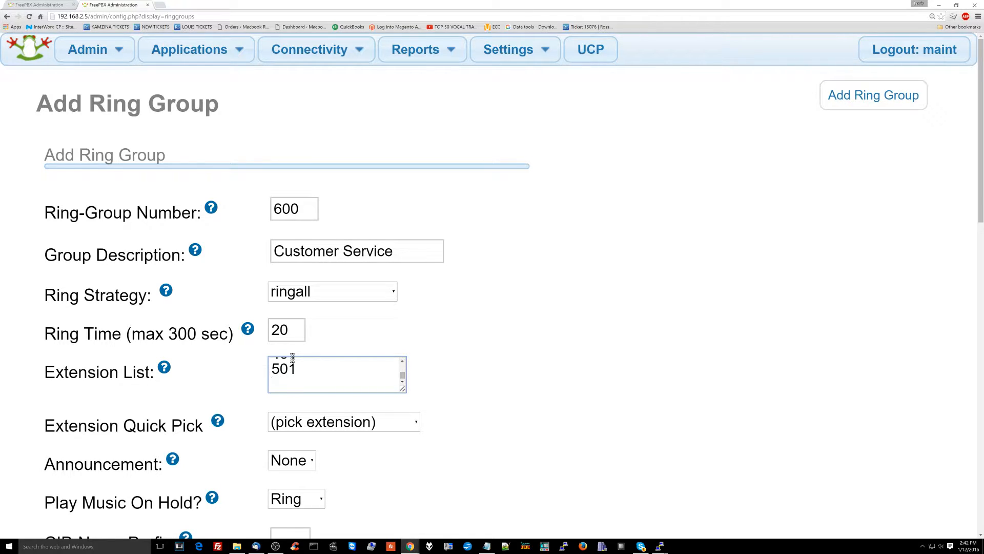
text(600)
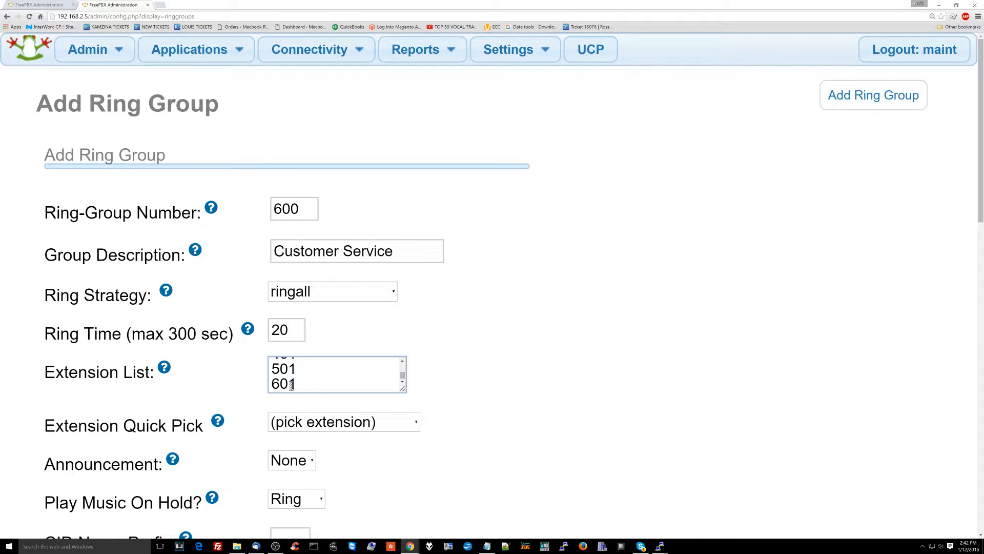
double_click(283, 383)
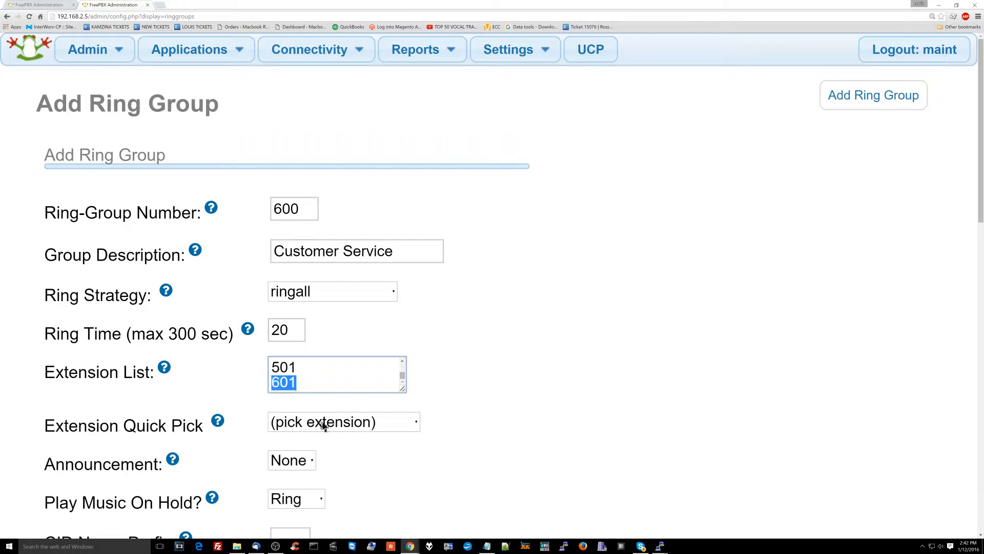
Step: Review the remaining options including ring time 20 and submit the Customer Service group
scroll(down, 3)
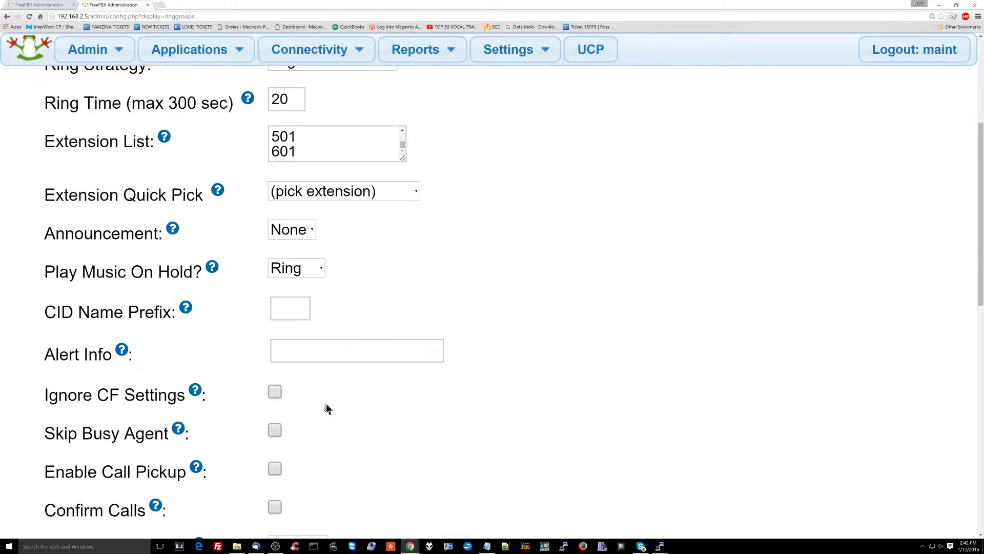
scroll(down, 3)
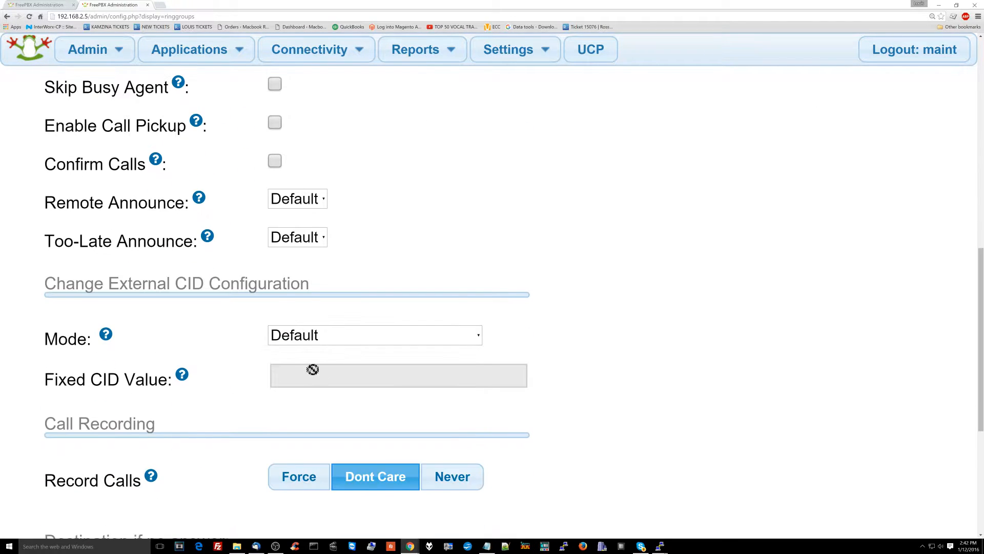
scroll(down, 3)
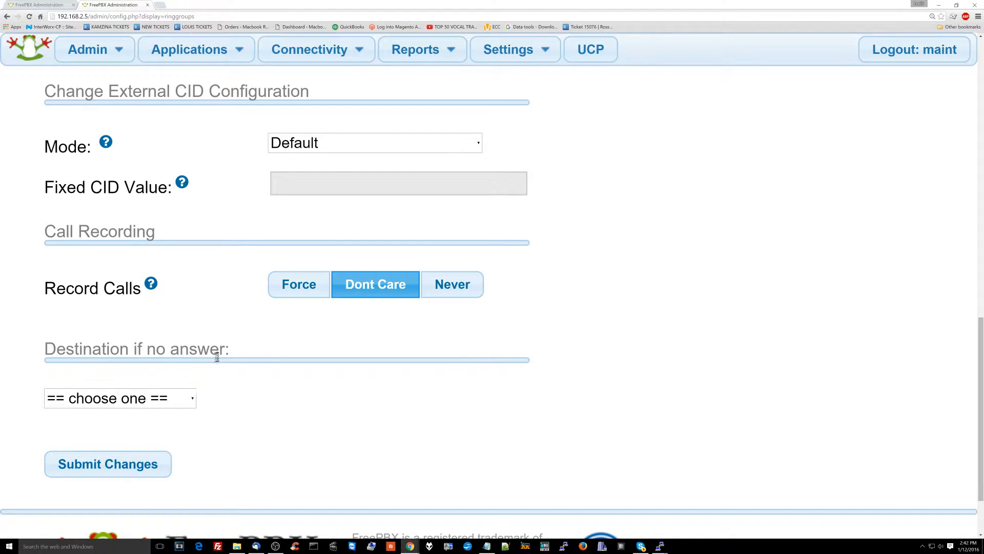
click(119, 398)
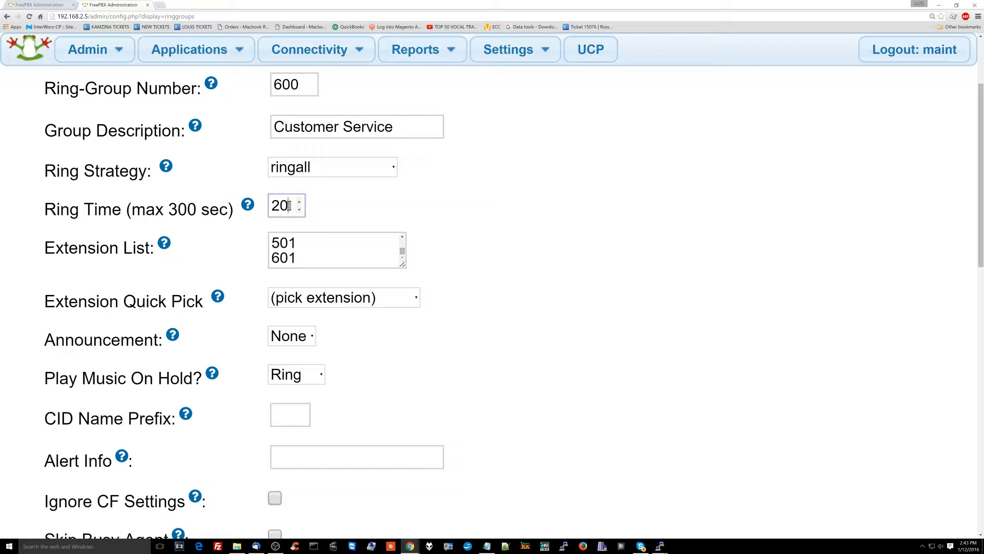
triple_click(283, 205)
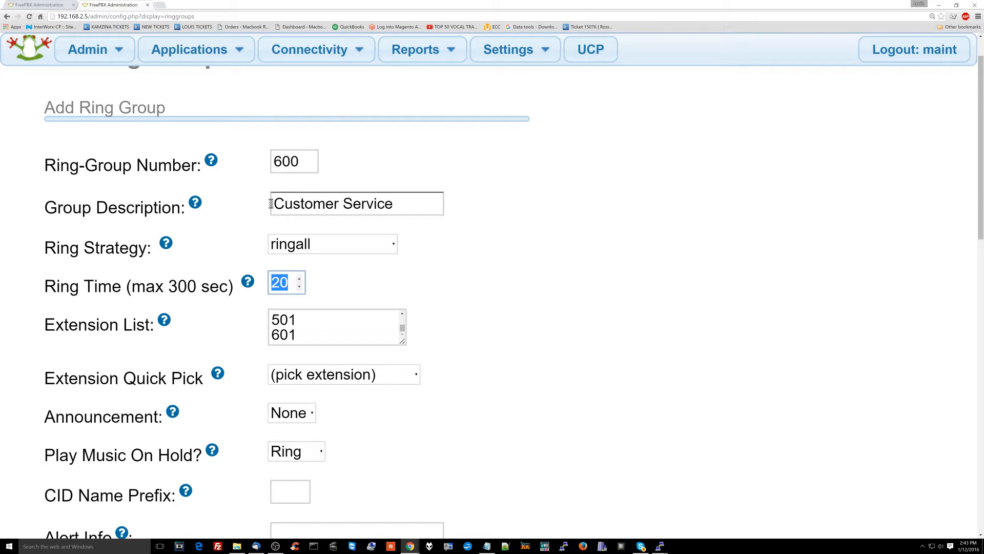
scroll(down, 3)
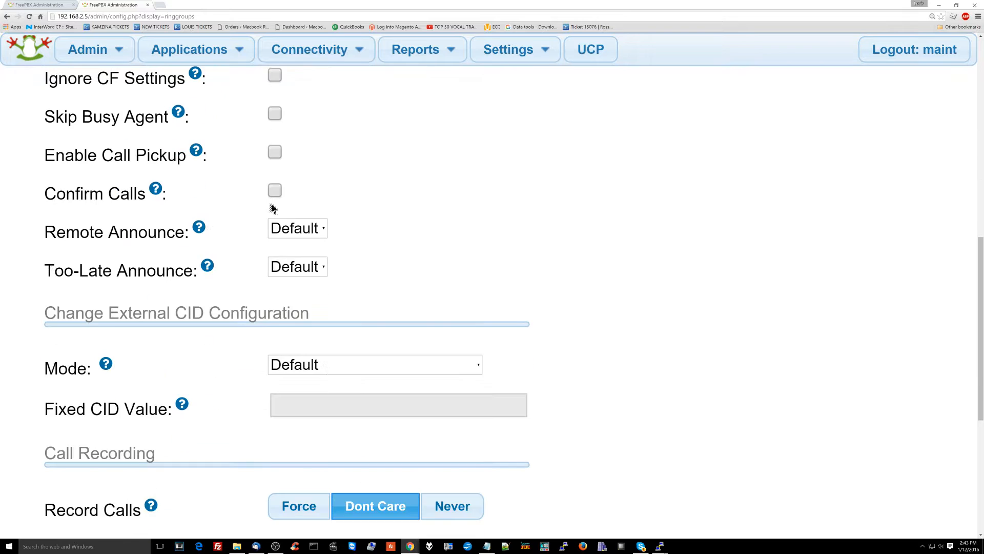
scroll(down, 3)
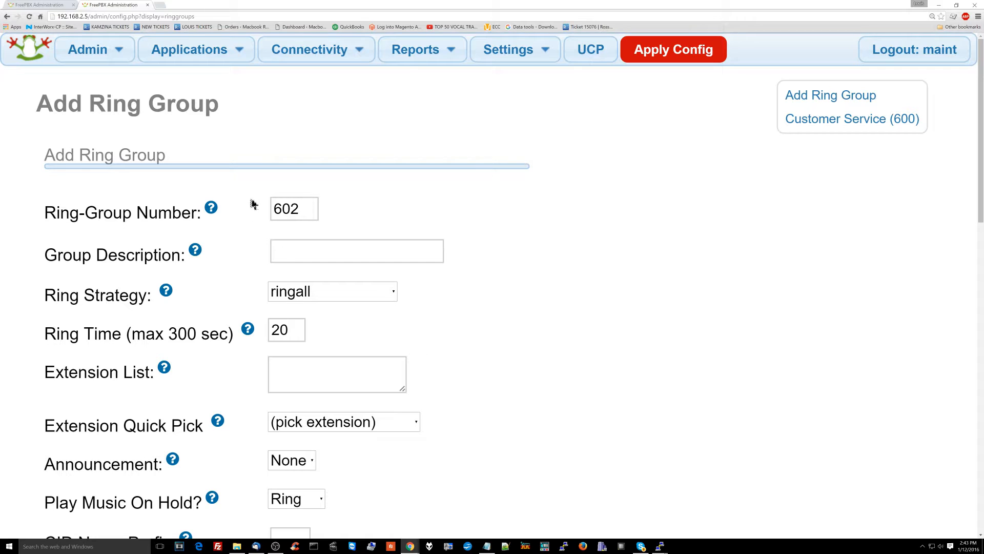
Step: Describe group 602 as 'Boss' with extension 701 and Boss busy-voicemail failover
text(B)
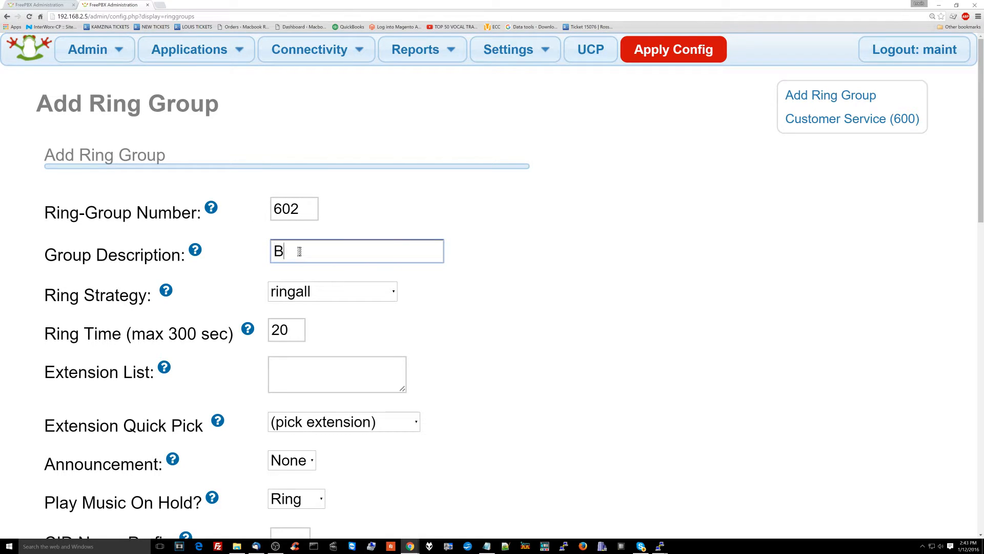
text(oss)
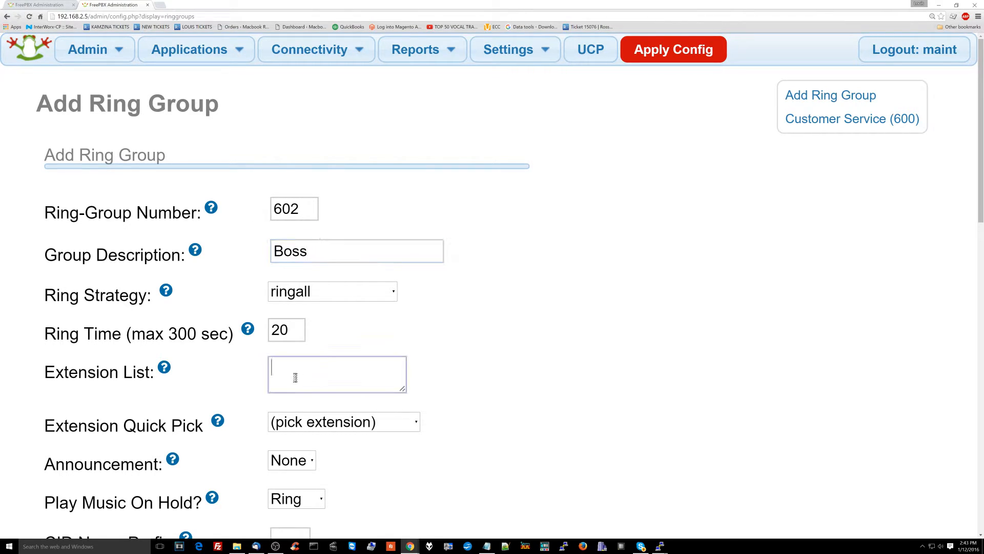
text(701)
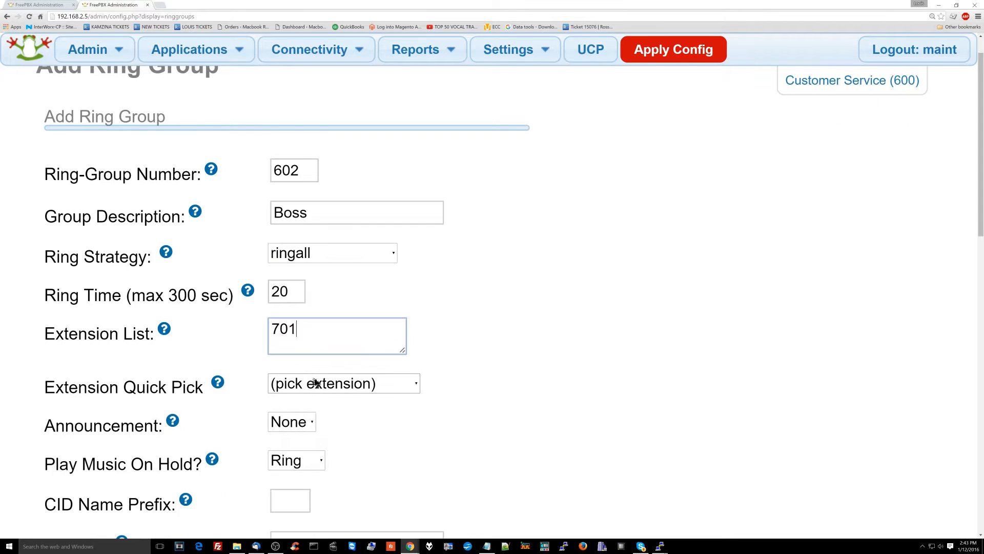
scroll(down, 3)
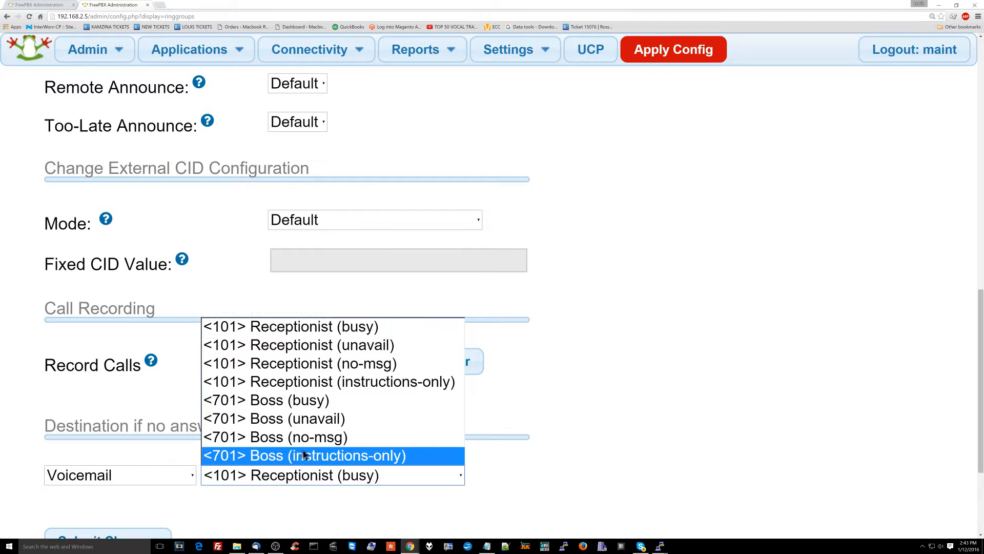
mouse_move(316, 418)
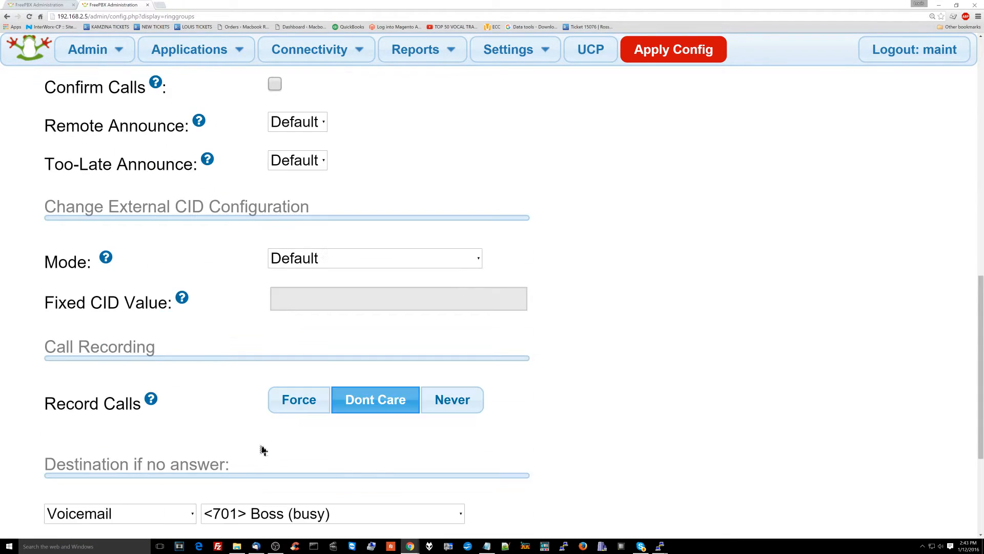
scroll(up, 3)
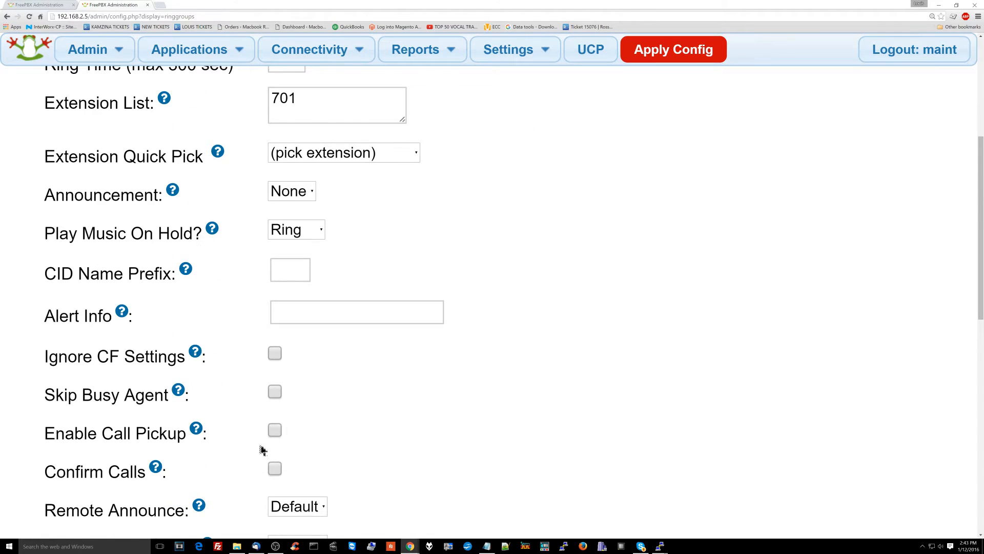
Step: Scroll to the bottom of the Boss ring-group form to reach Submit Changes
scroll(down, 3)
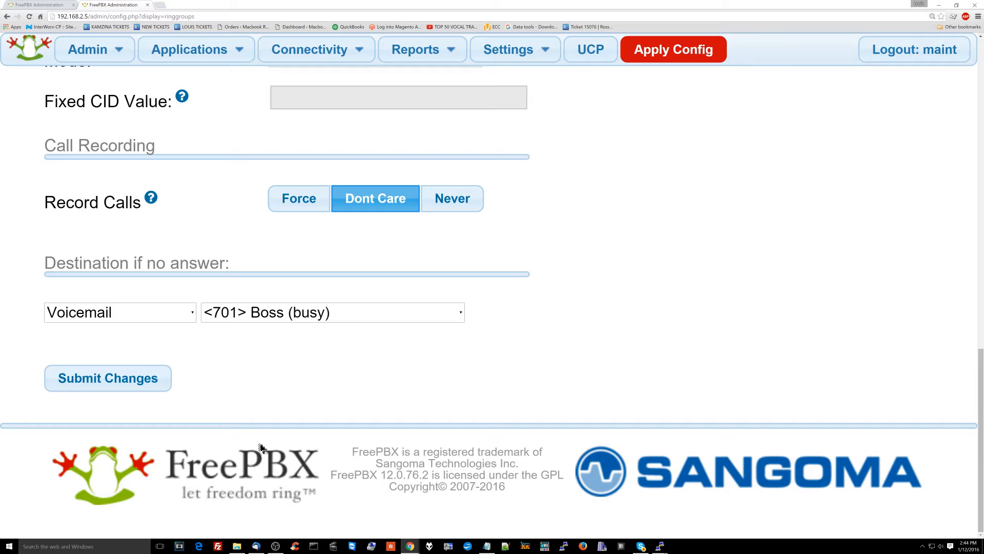
mouse_move(178, 443)
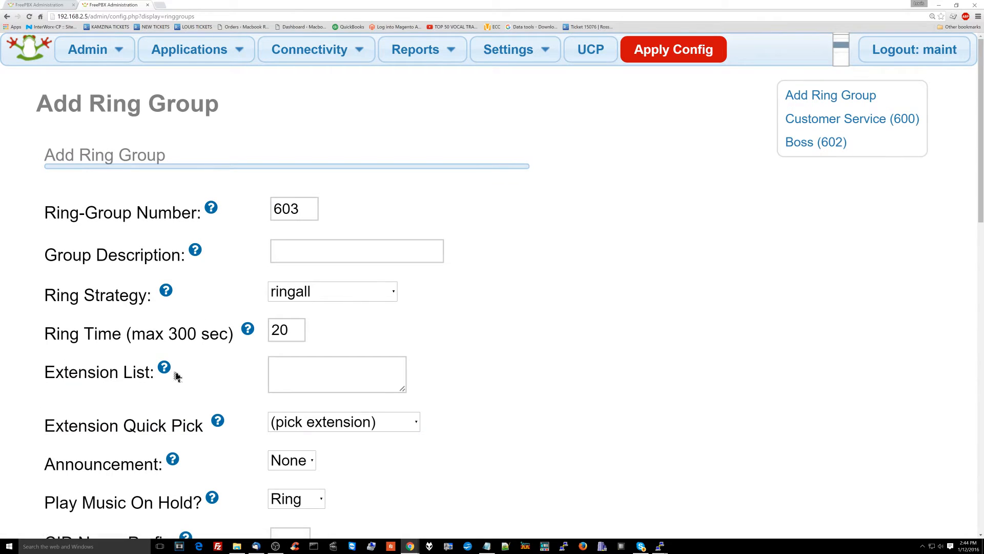
Step: Apply the pending configuration so both new ring groups take effect
scroll(down, 3)
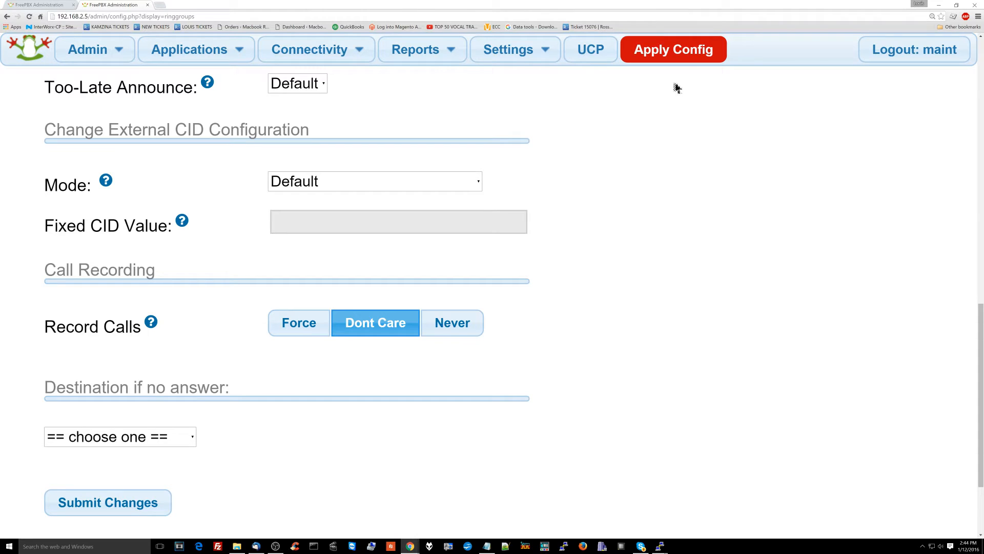
click(108, 502)
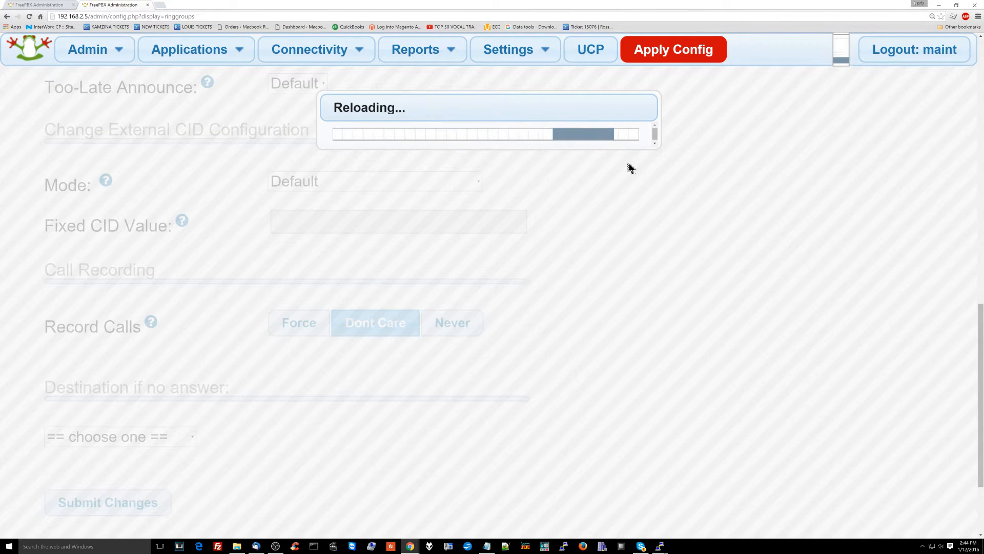